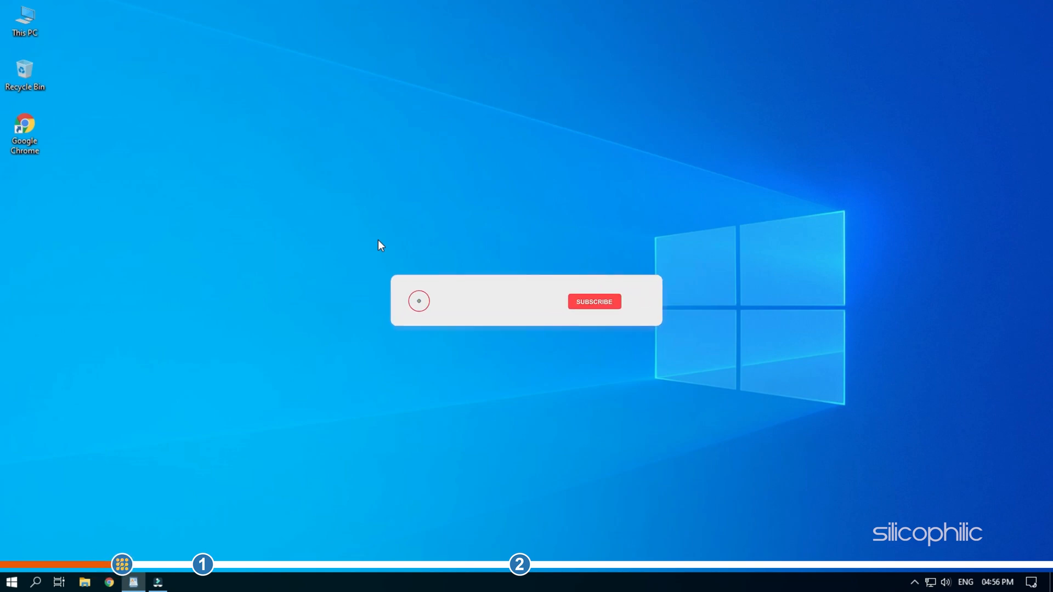
# Launch Command Prompt from the taskbar search using 'cmd'
pyautogui.click(593, 301)
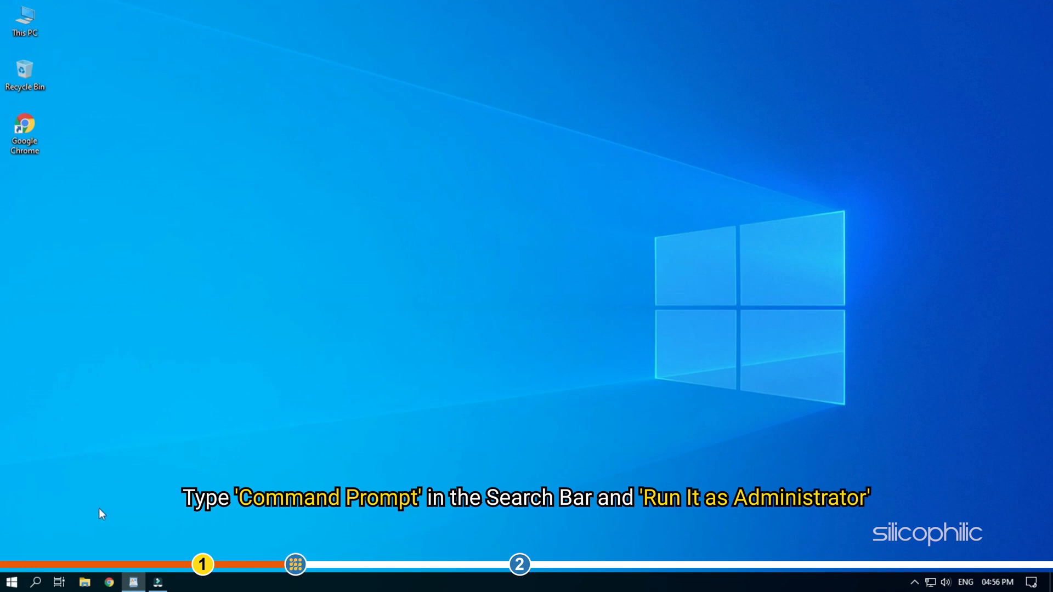
pyautogui.click(35, 582)
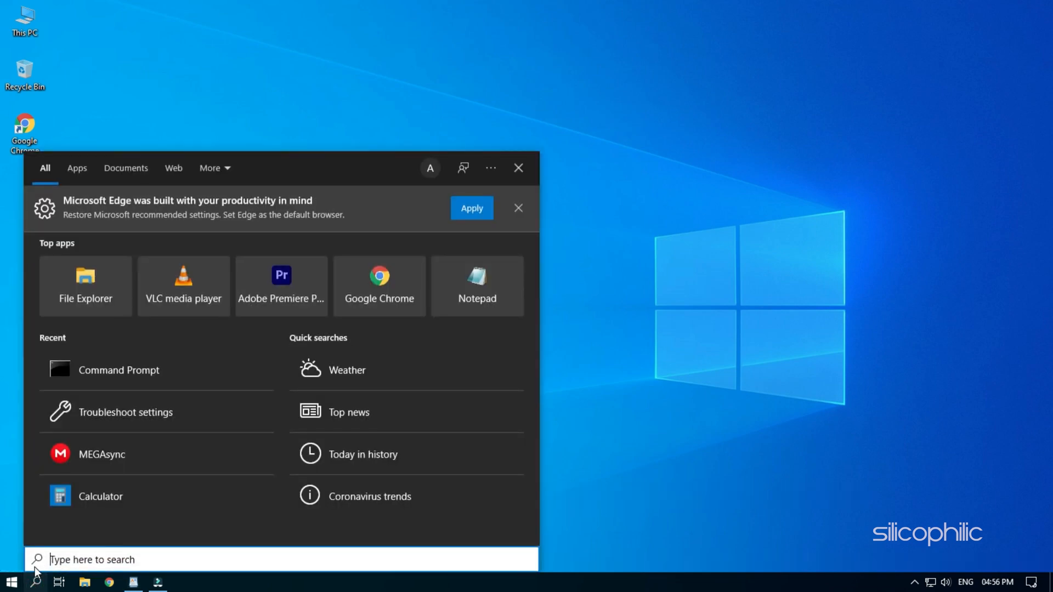
pyautogui.write('cmd')
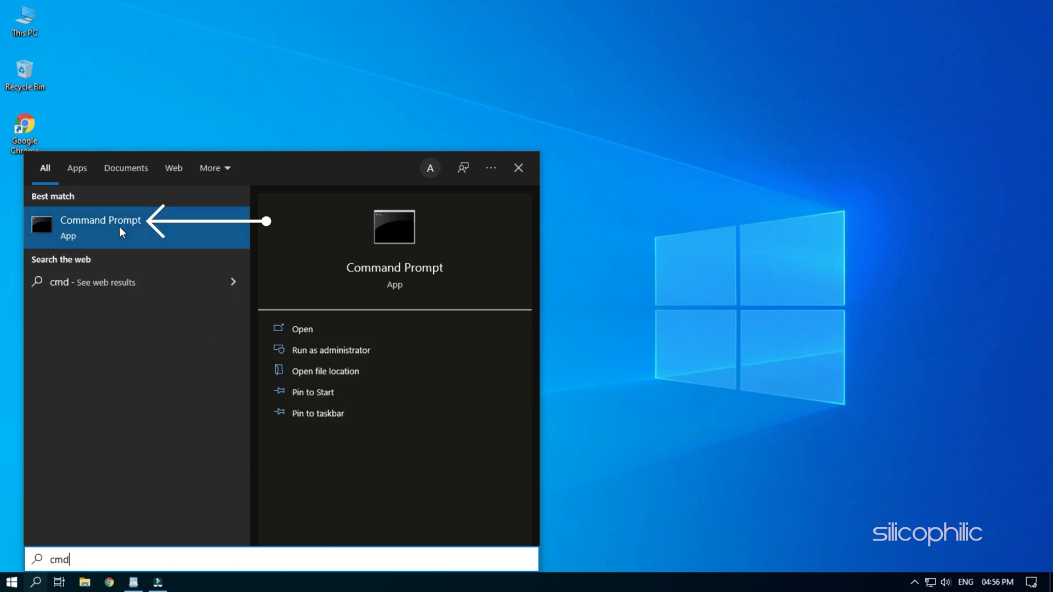
pyautogui.click(99, 226)
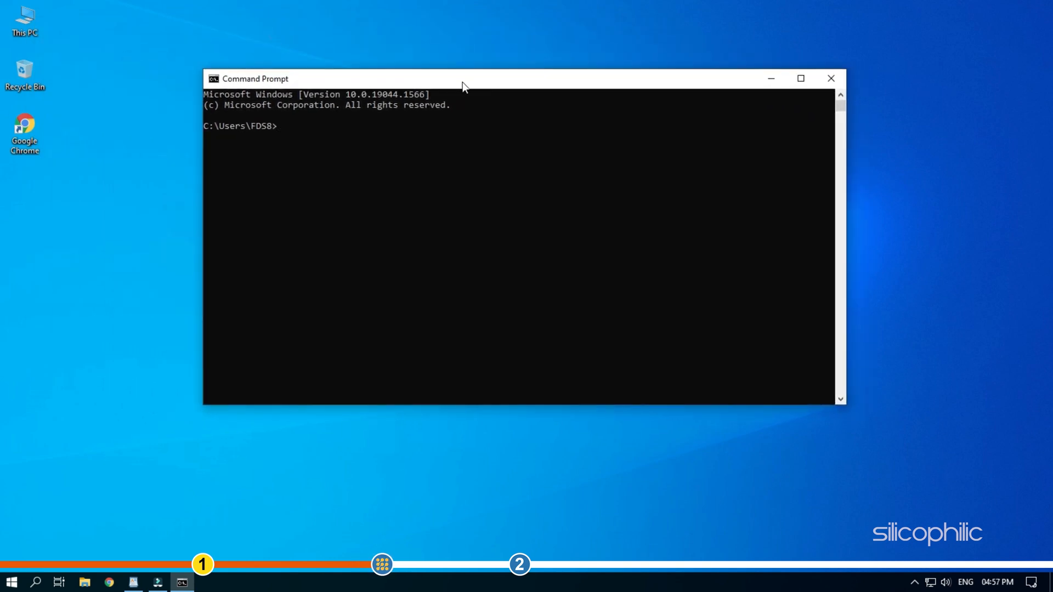
# Enter 'wmic path softwarelicensingservice get OA3xOriginalProductKey' to retrieve the original product key
pyautogui.write('wmic path softwarelicensingservice get OA3xOriginalProductKey')
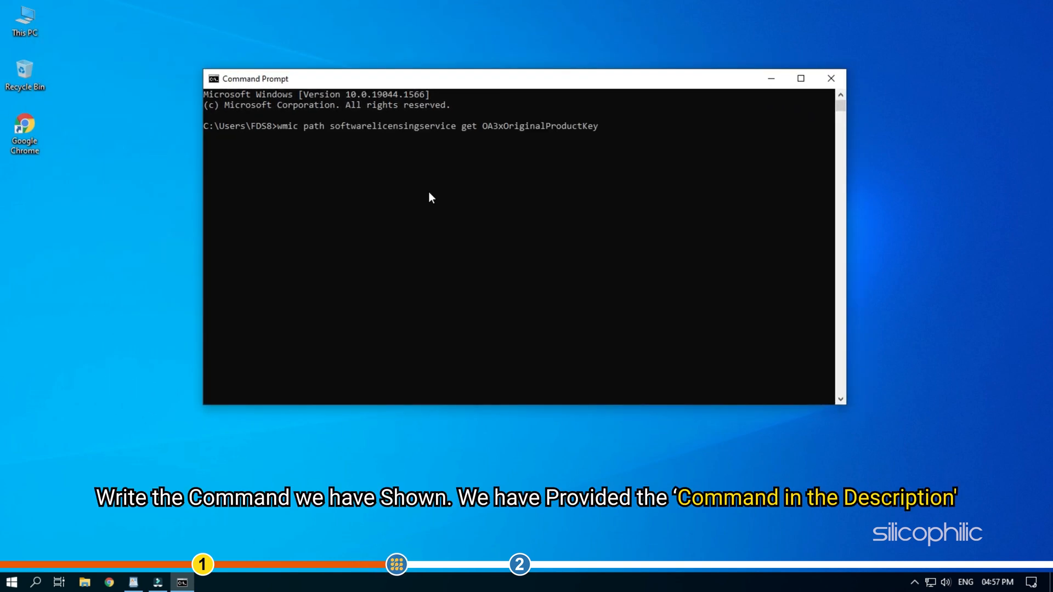
pyautogui.moveTo(689, 250)
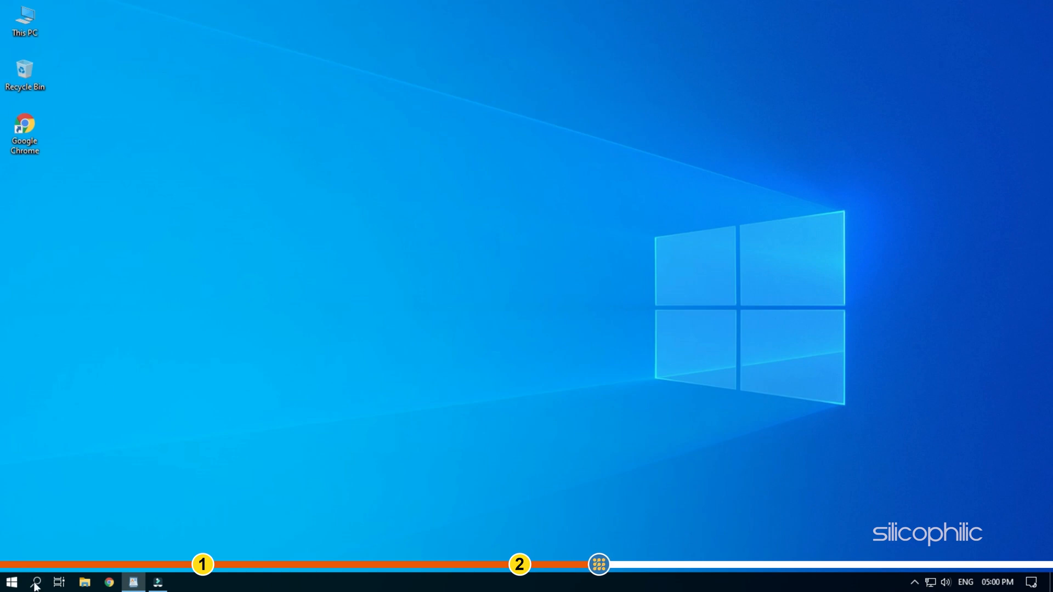
# Launch Registry Editor as administrator from search and approve the UAC prompt
pyautogui.write('registry editor')
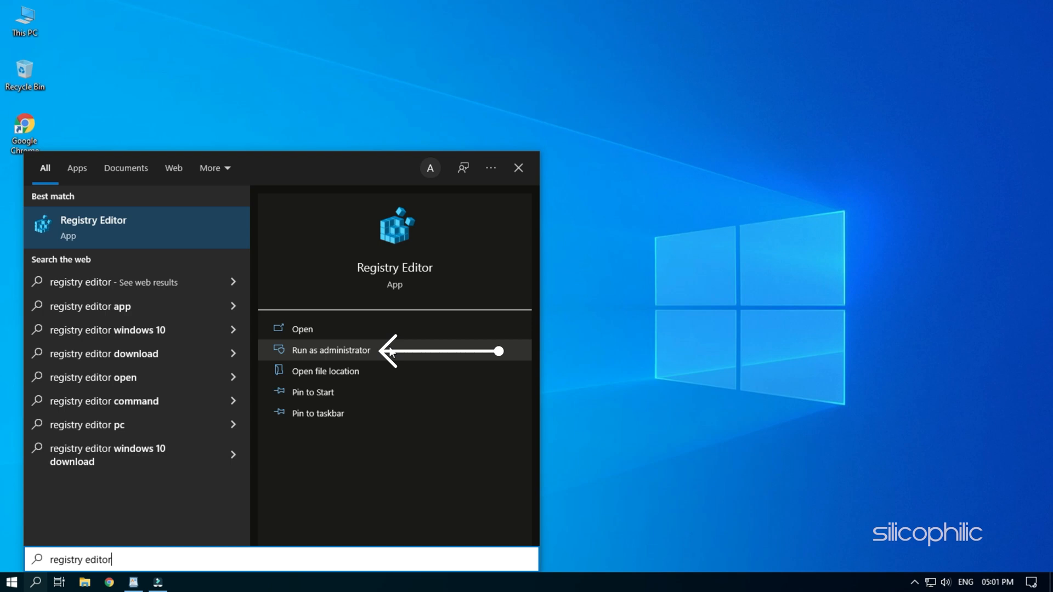
pyautogui.click(330, 350)
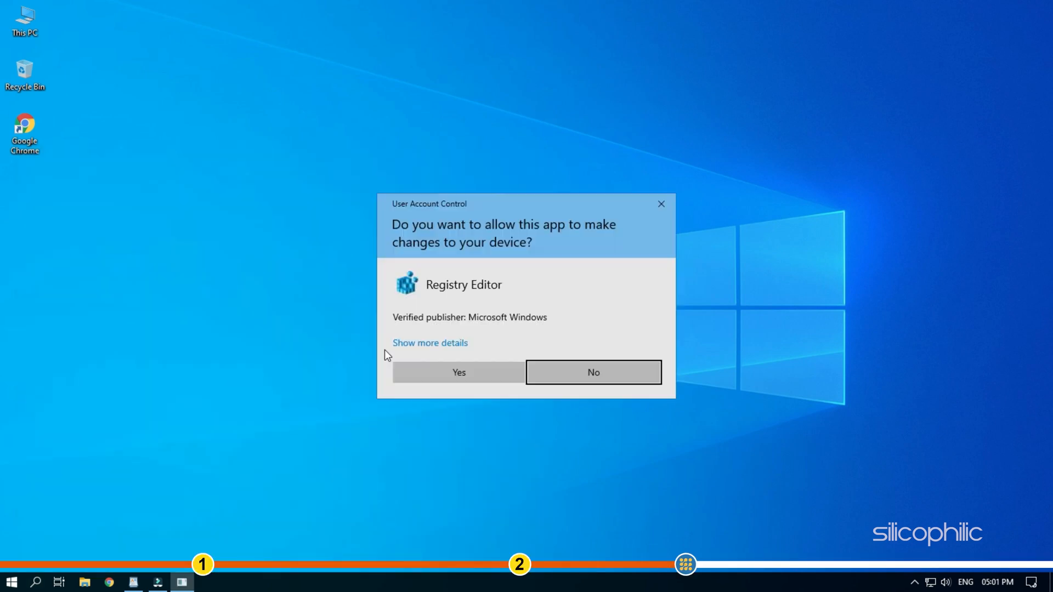
pyautogui.click(458, 372)
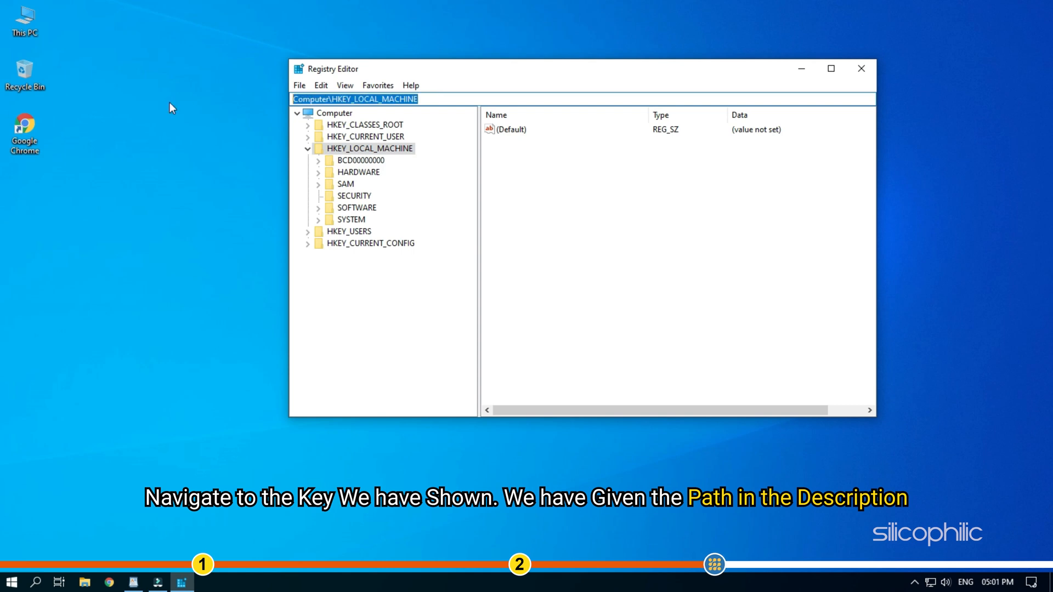
# Navigate to HKEY_LOCAL_MACHINE\SOFTWARE\Microsoft\Windows NT\CurrentVersion\SoftwareProtectionPlatform via the address bar
pyautogui.write('Computer\\HKEY_LOCAL_MACHINE\\SOFTWARE\\Microsoft\\Windows NT\\CurrentVersion\\SoftwareProtectionPlatform')
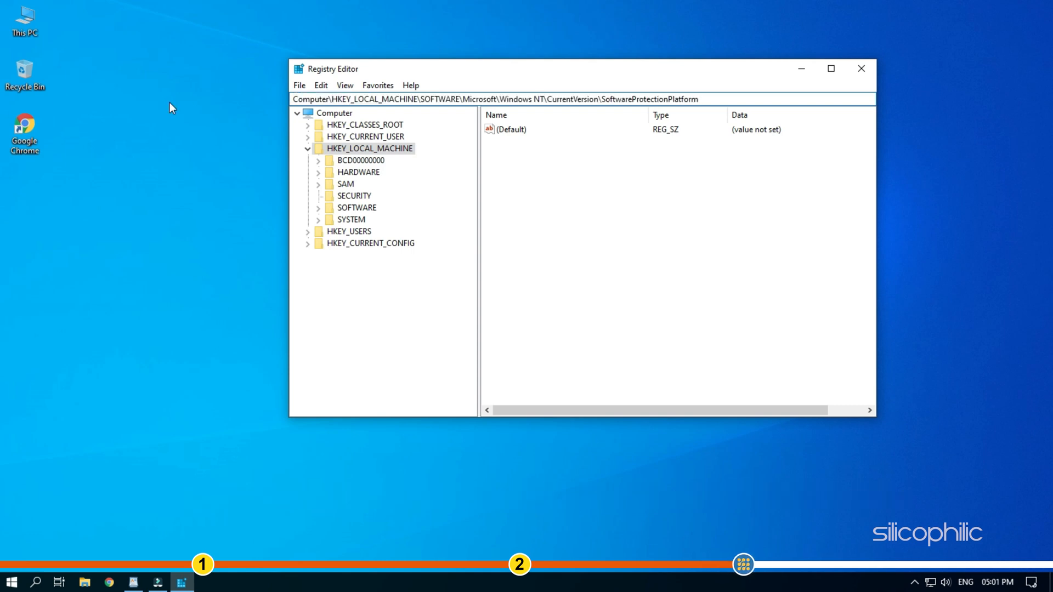
pyautogui.click(403, 326)
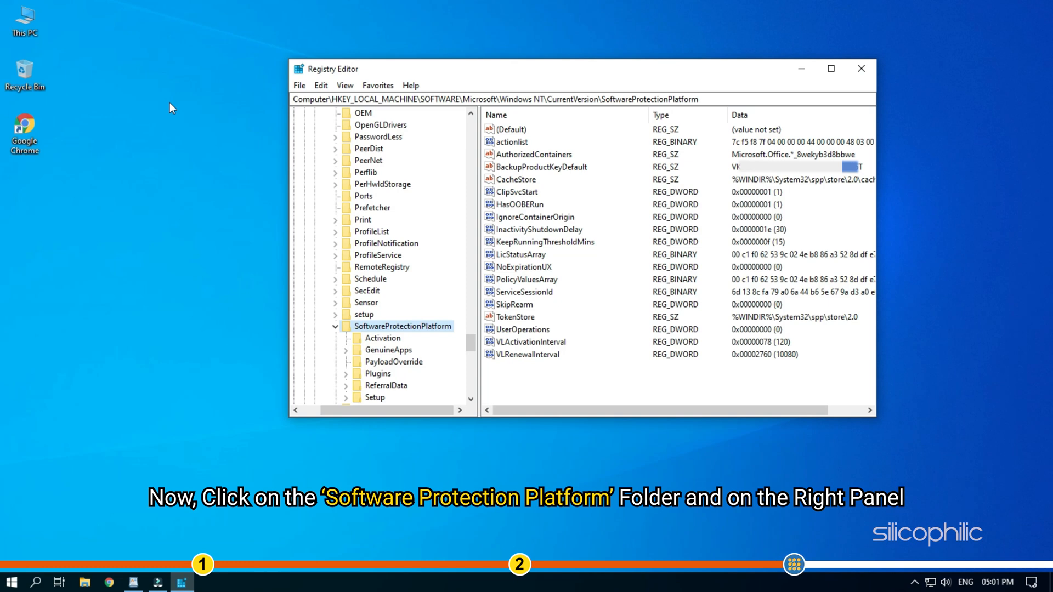
# Read the BackupProductKeyDefault value's data, then close Registry Editor
pyautogui.click(403, 325)
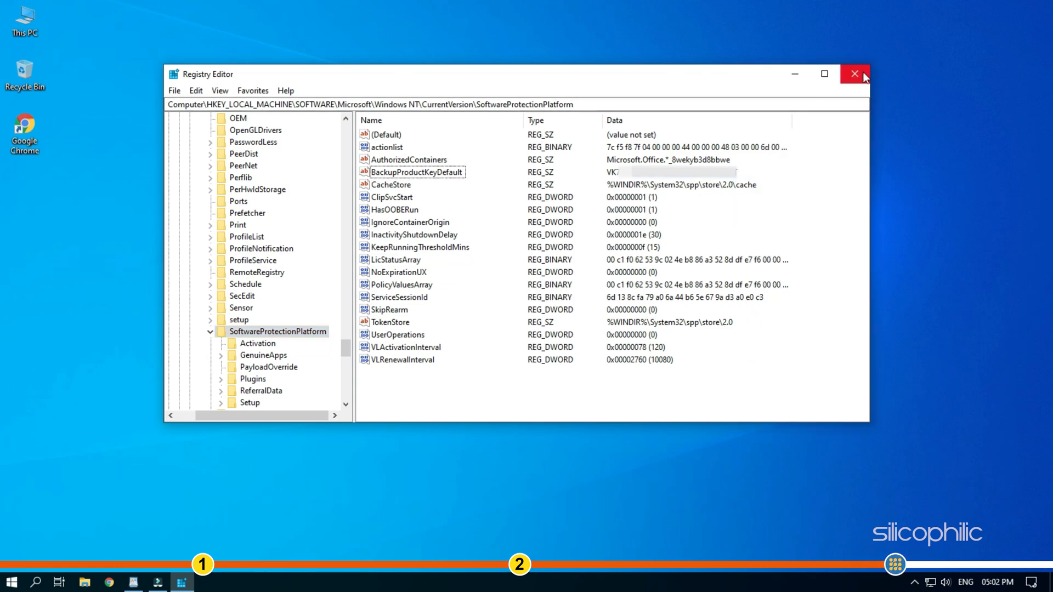
pyautogui.click(854, 73)
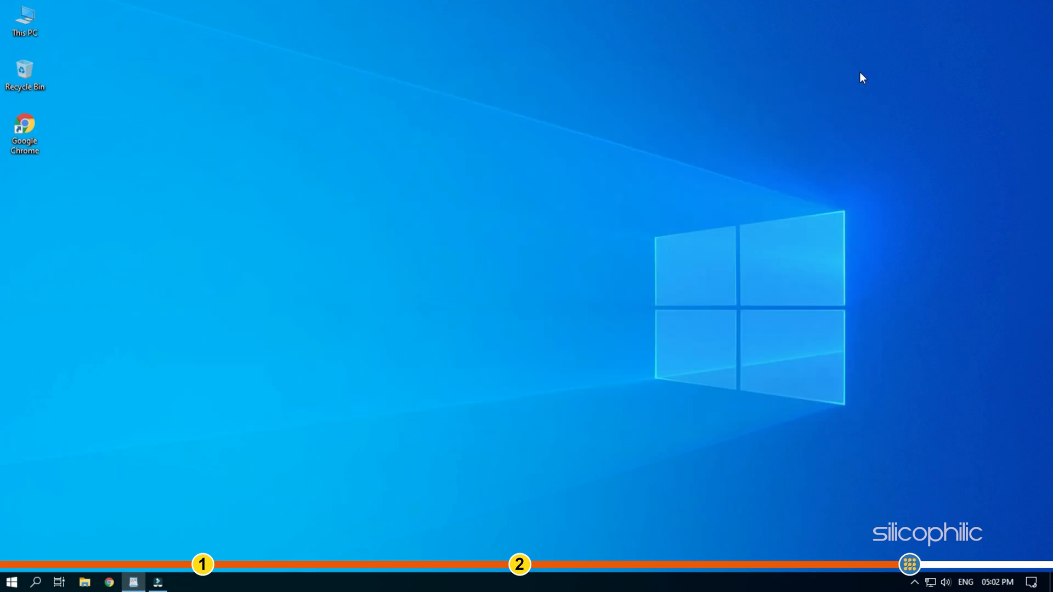